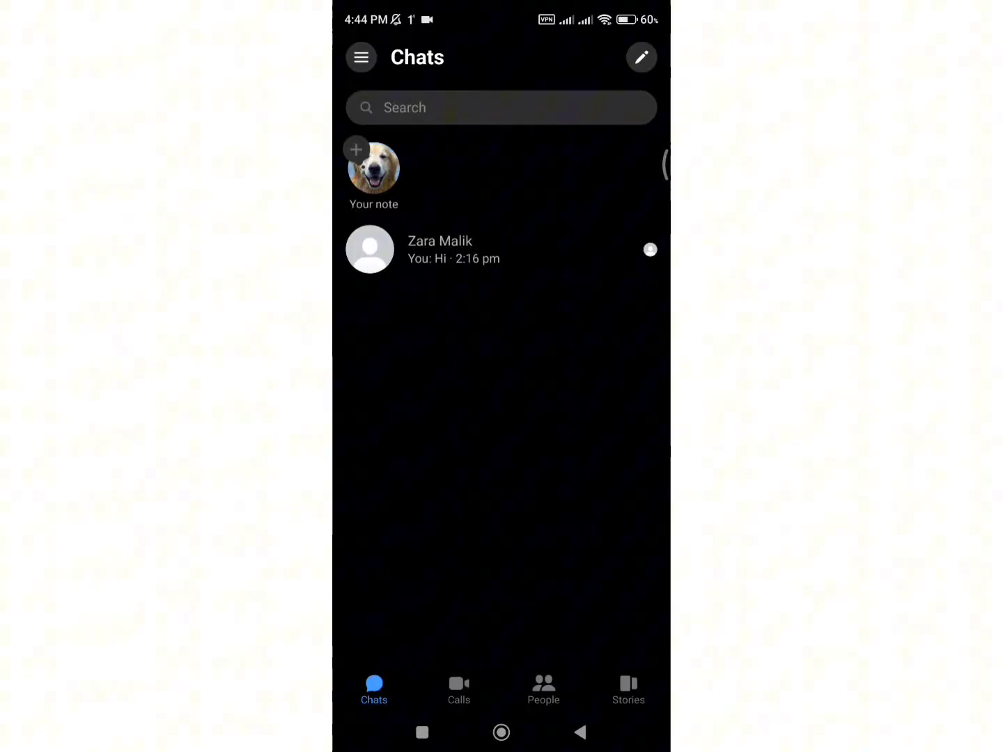
left_click(361, 57)
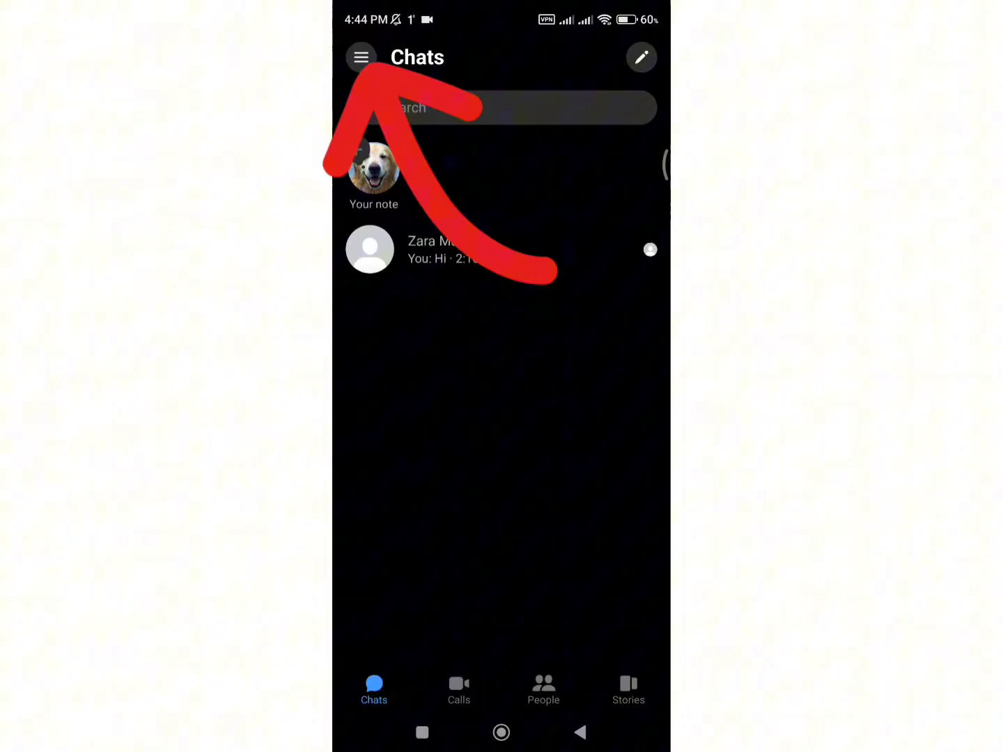
left_click(361, 57)
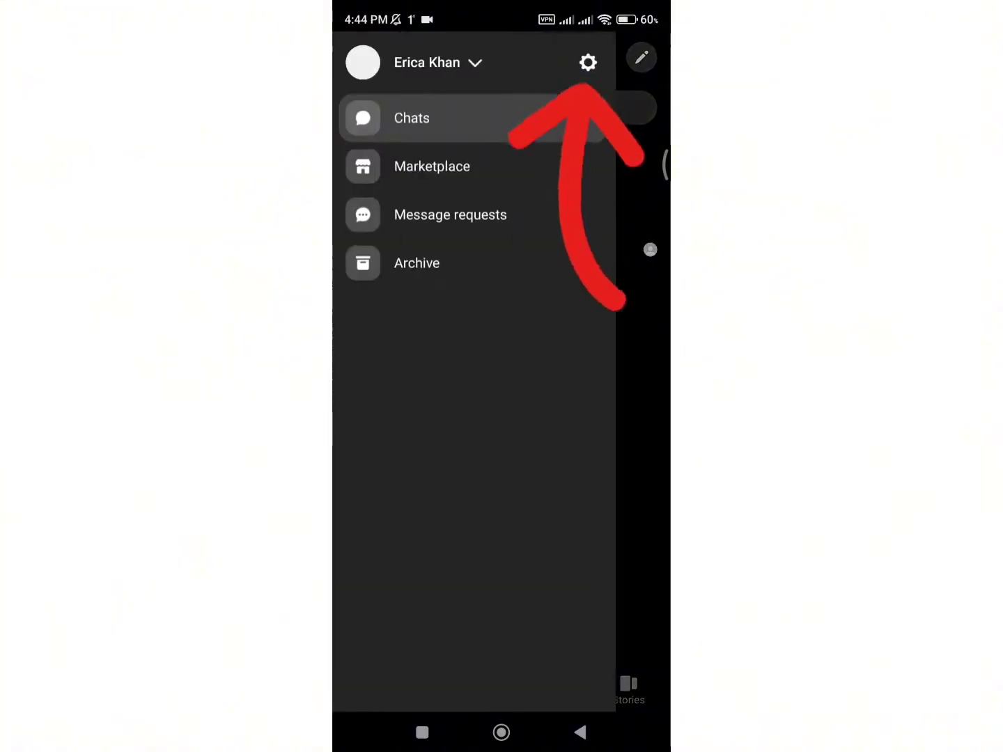
left_click(587, 63)
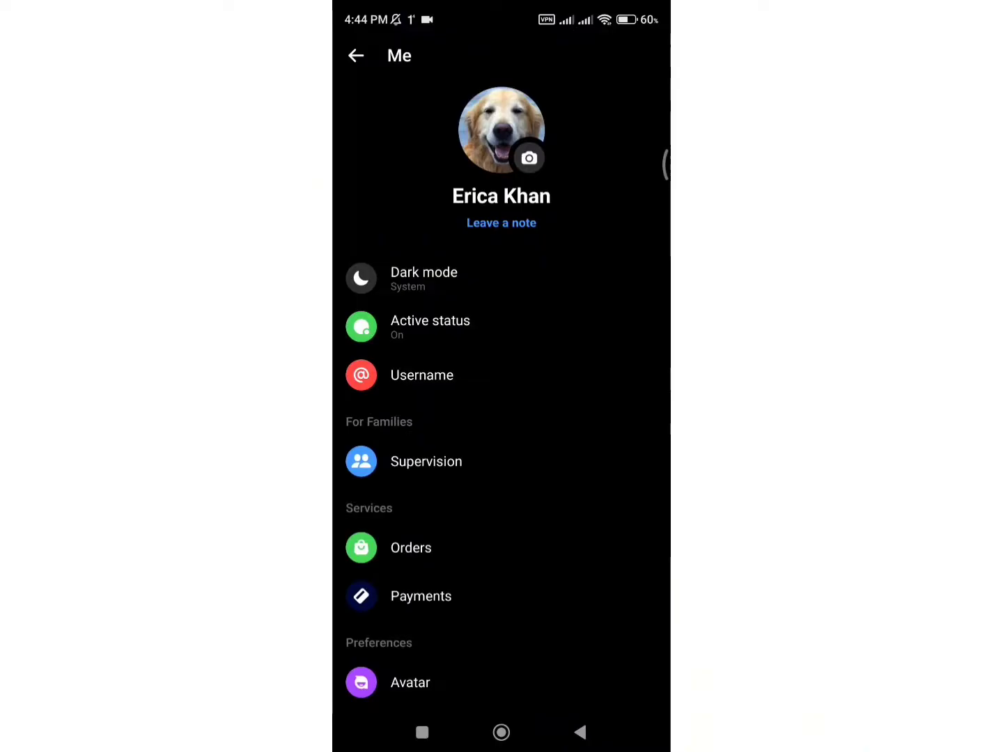
scroll("down", 3)
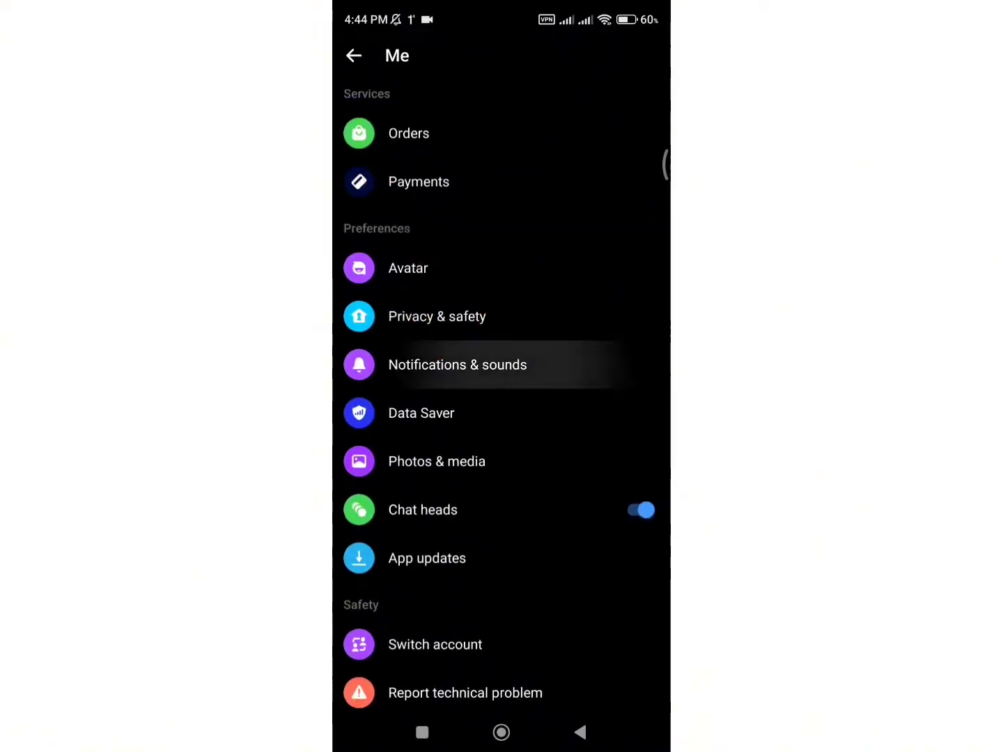
Turn Messenger notifications off For 24 hours in Notifications & sounds and confirm with OK
left_click(457, 365)
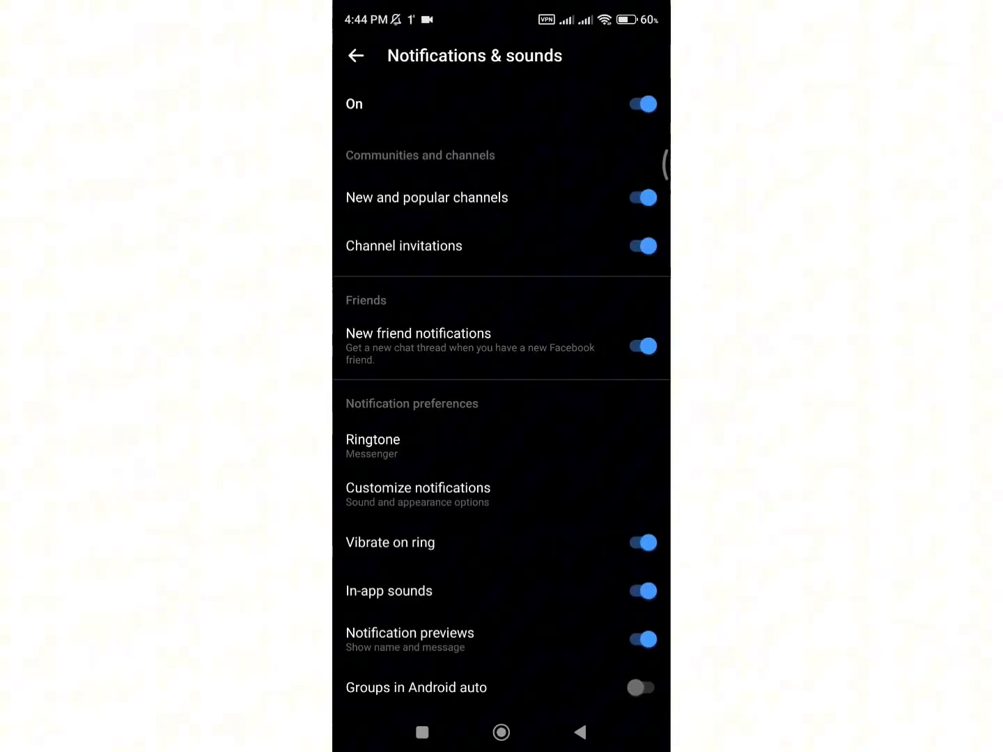
left_click(641, 103)
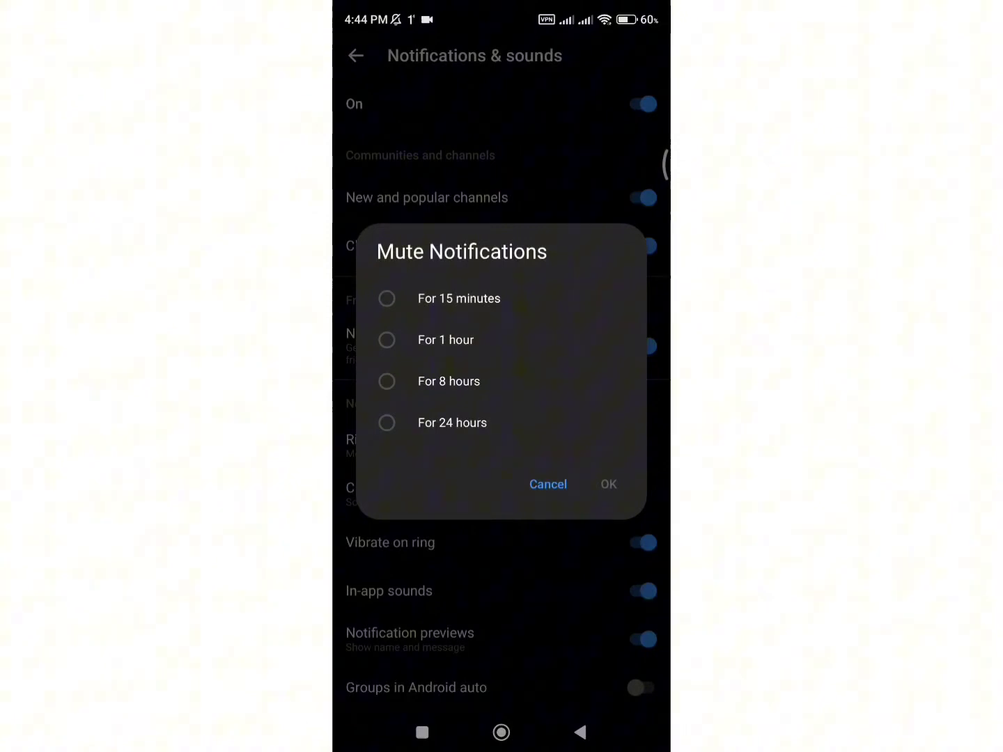
left_click(387, 423)
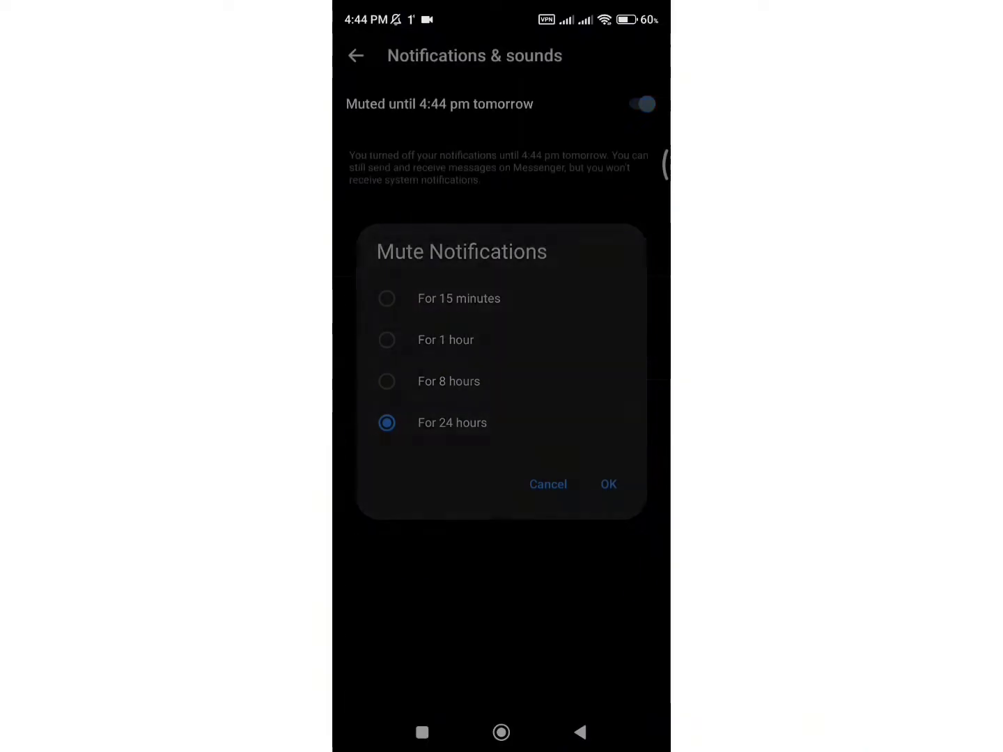
left_click(547, 484)
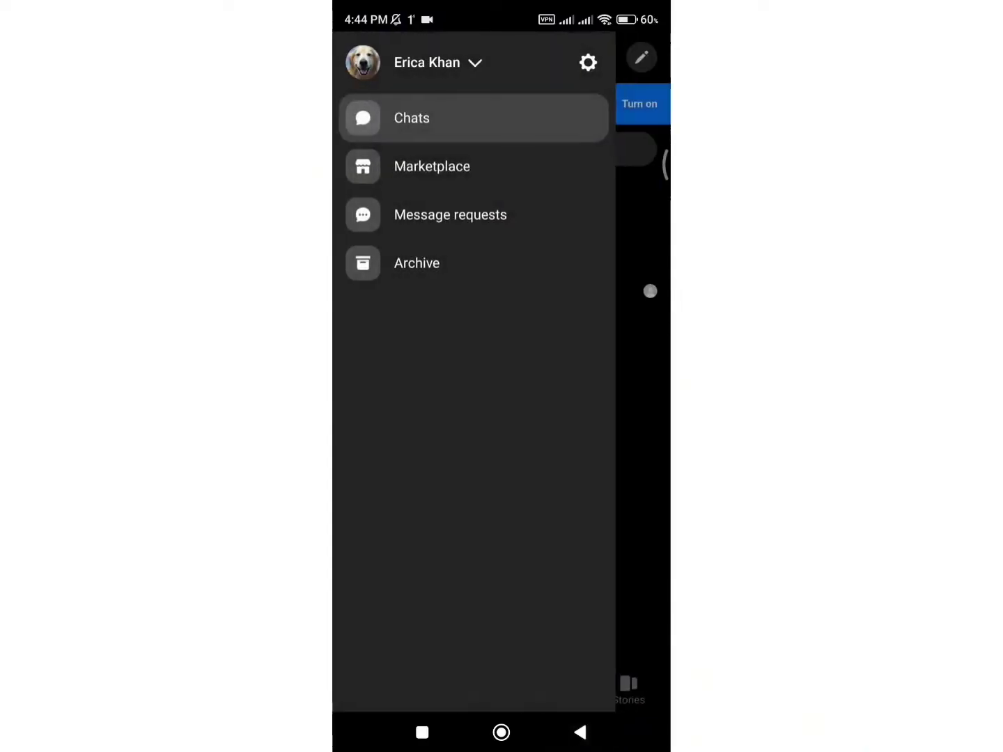
Search the installed apps for 'mess' in Android Settings and reach Messenger's app info page
left_click(412, 117)
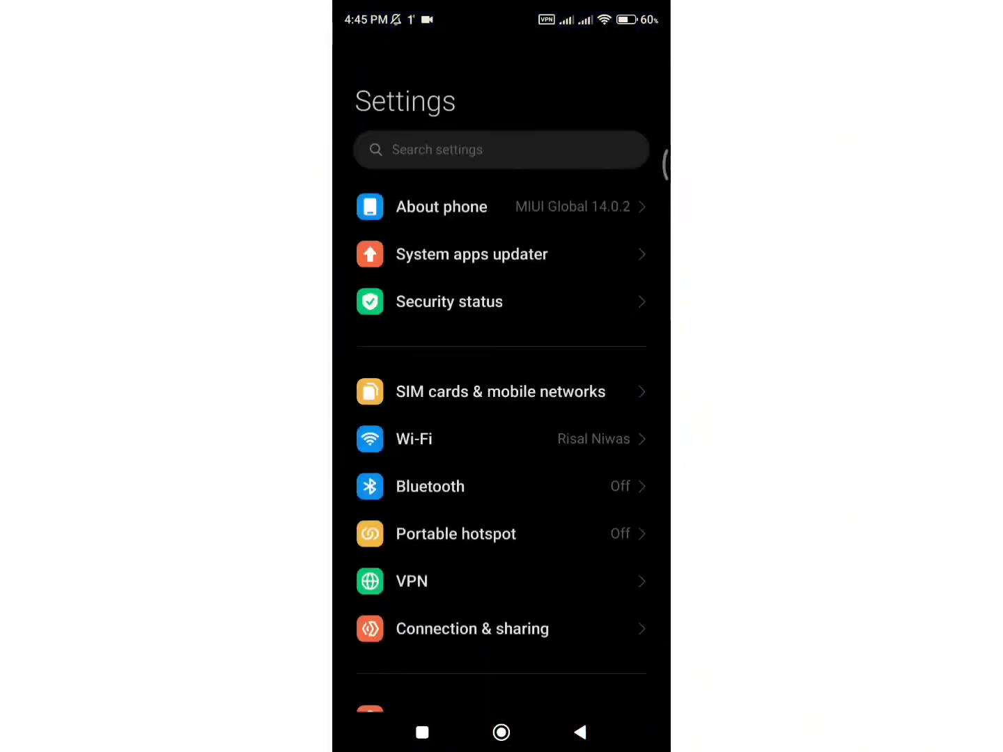
scroll("down", 3)
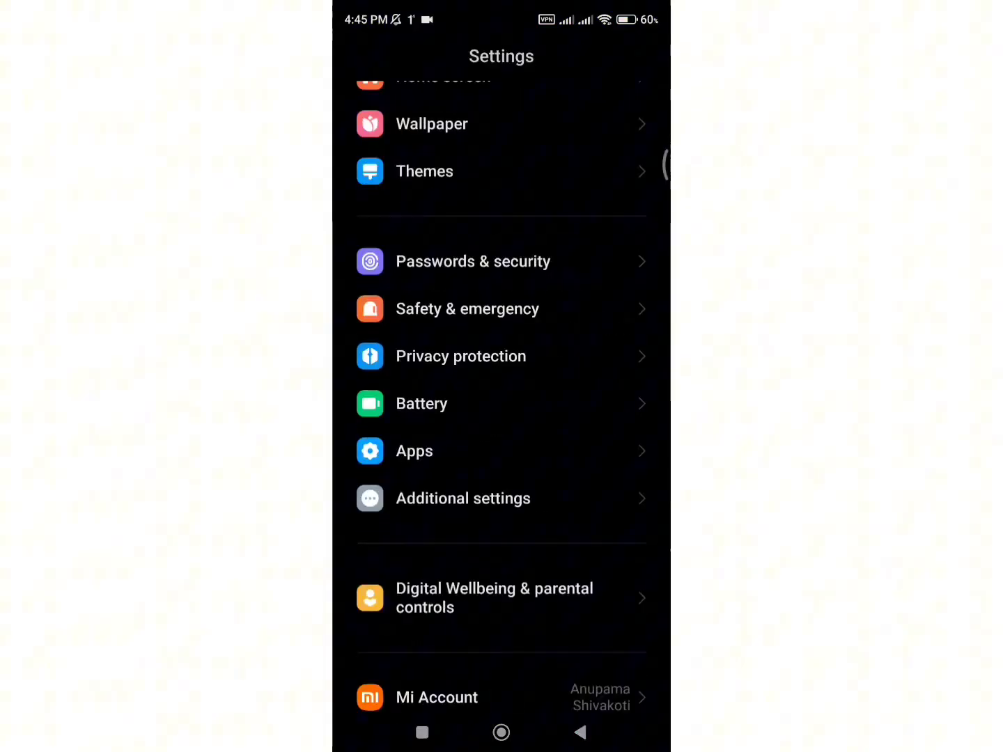
left_click(413, 451)
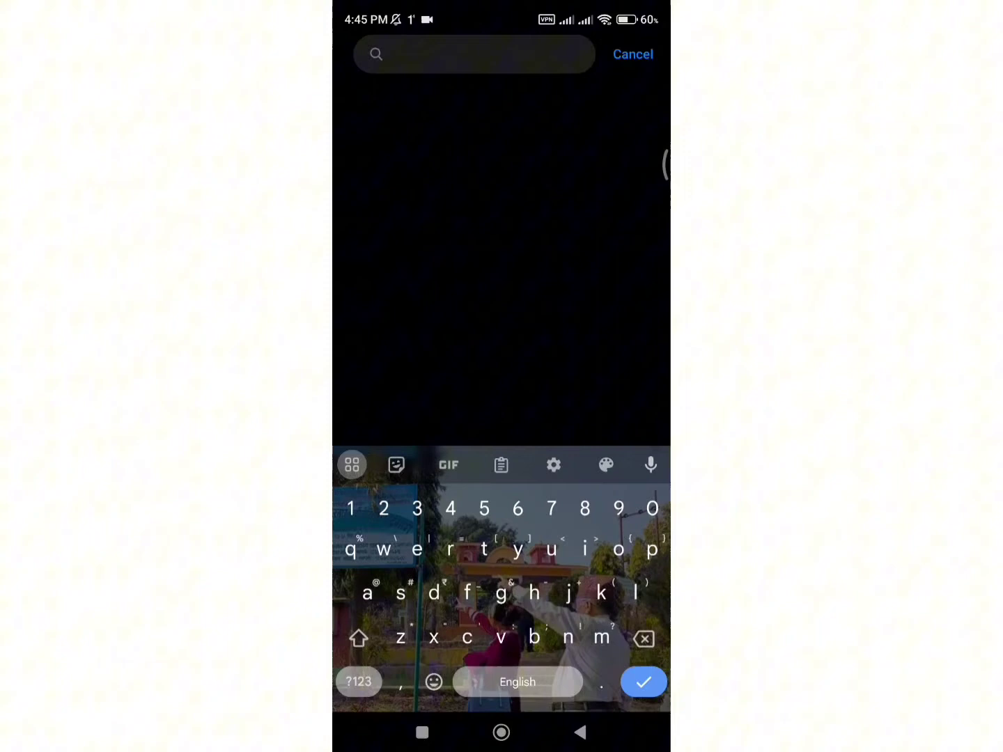
type("mess")
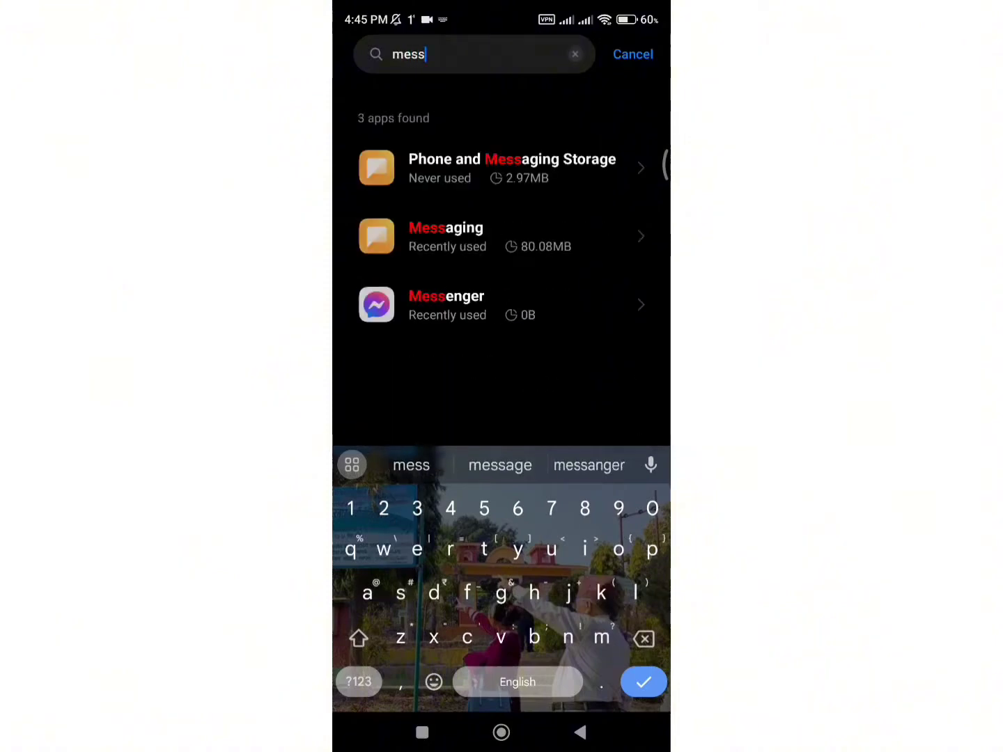
left_click(446, 306)
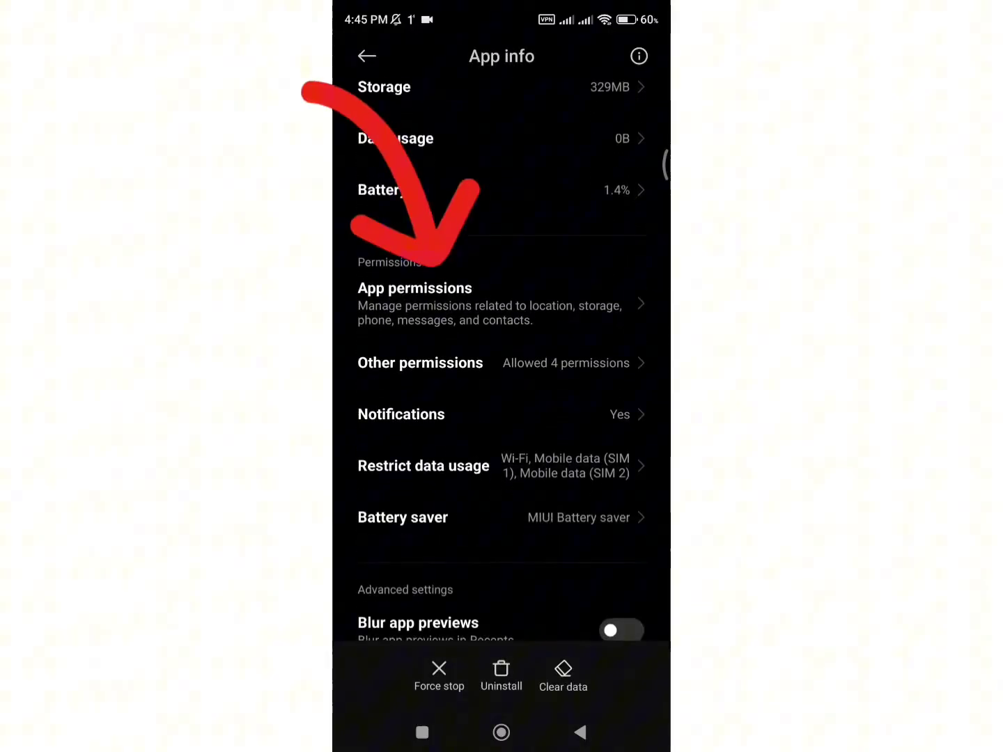
Set Messenger's Microphone permission to Don't allow from its App permissions list
left_click(415, 303)
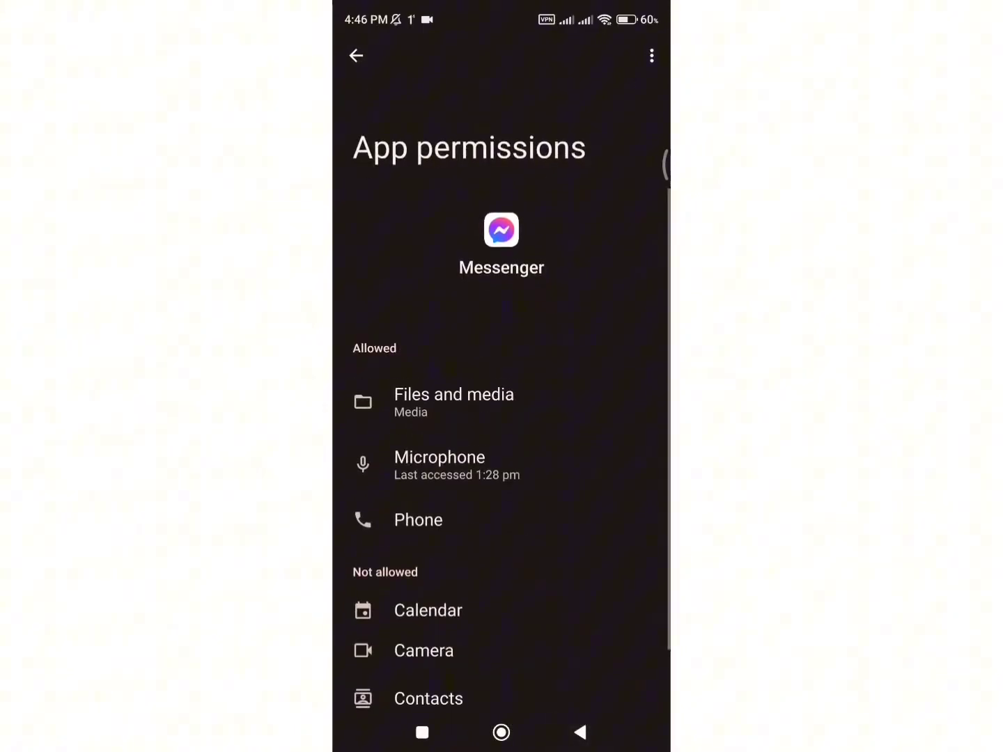
left_click(440, 465)
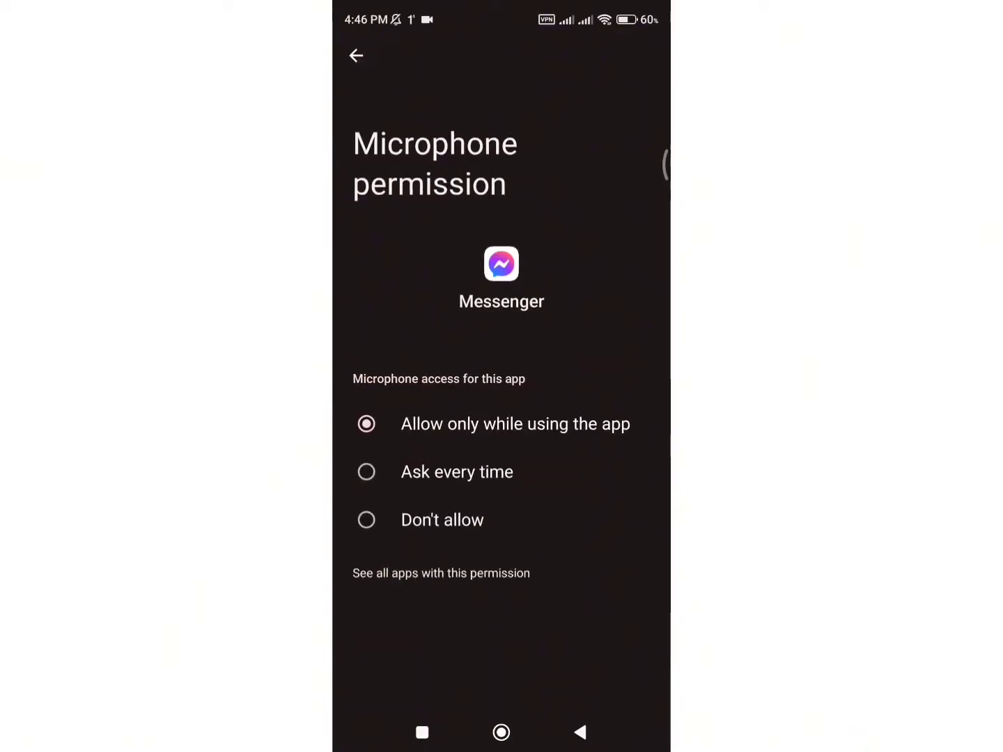
left_click(356, 56)
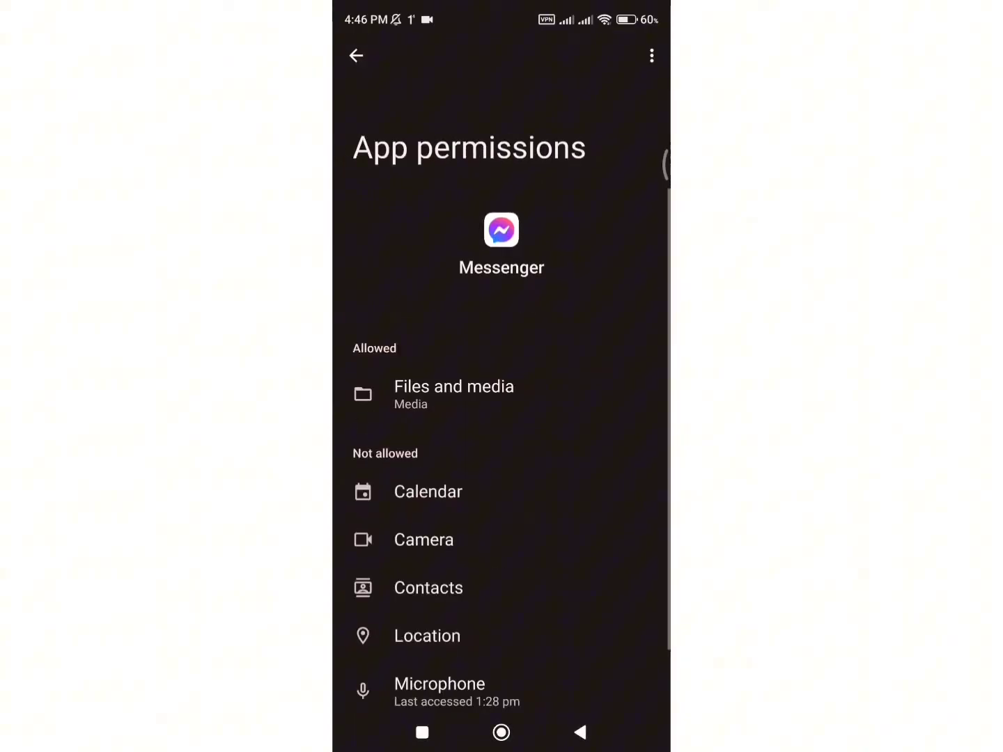